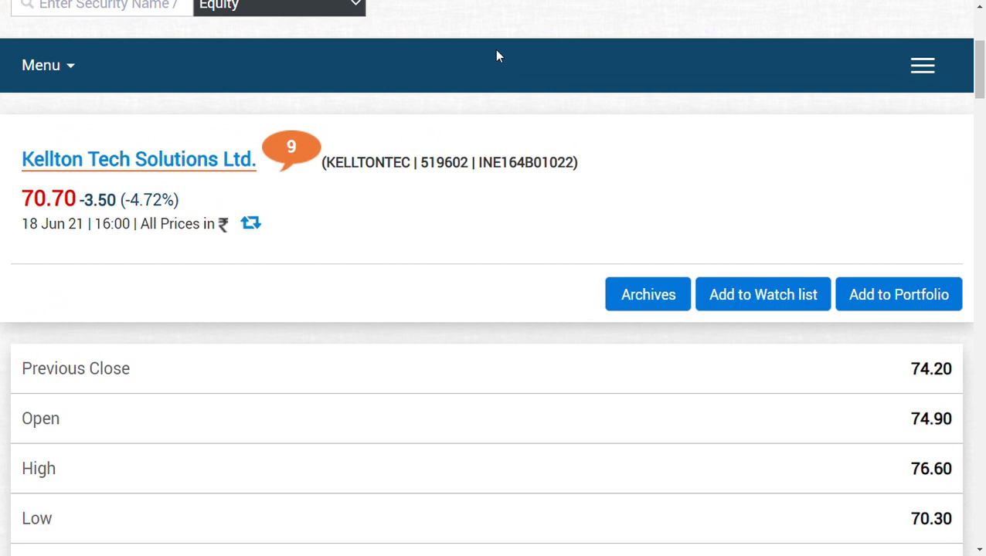
pyautogui.scroll(-3)
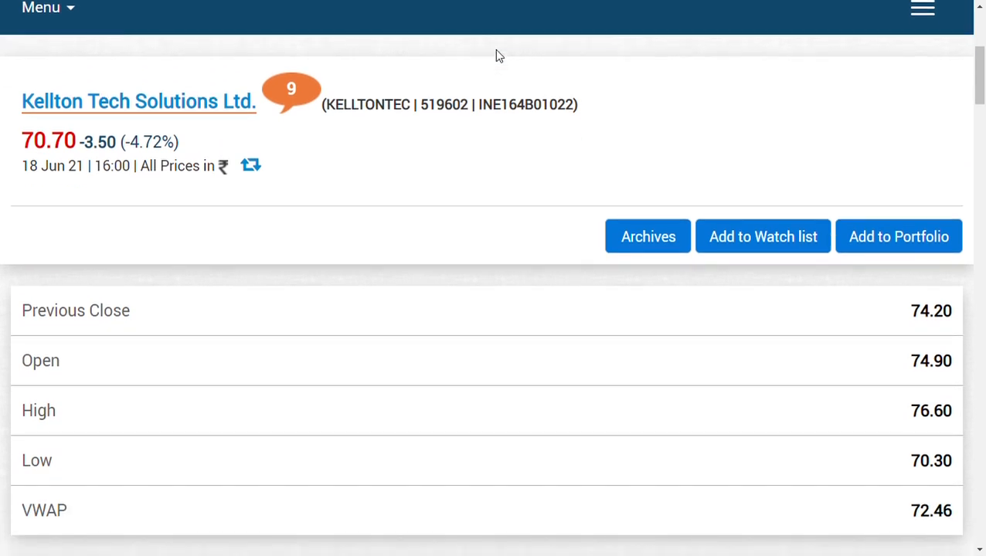
pyautogui.moveTo(479, 103)
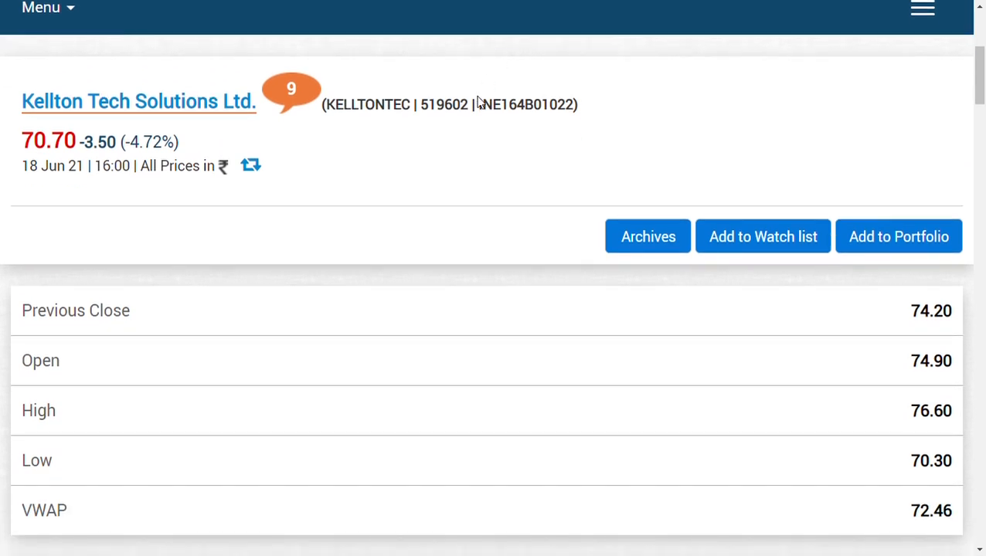
pyautogui.scroll(-3)
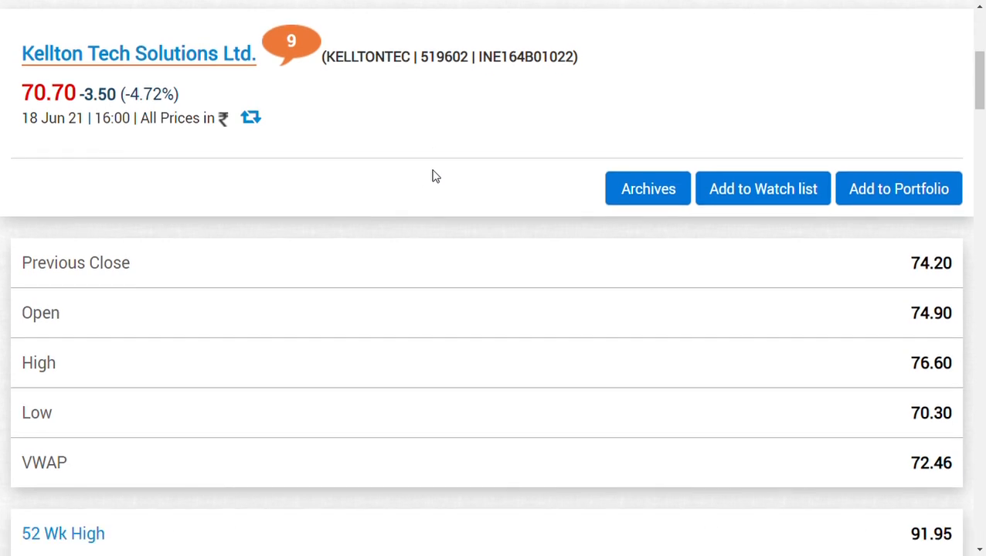